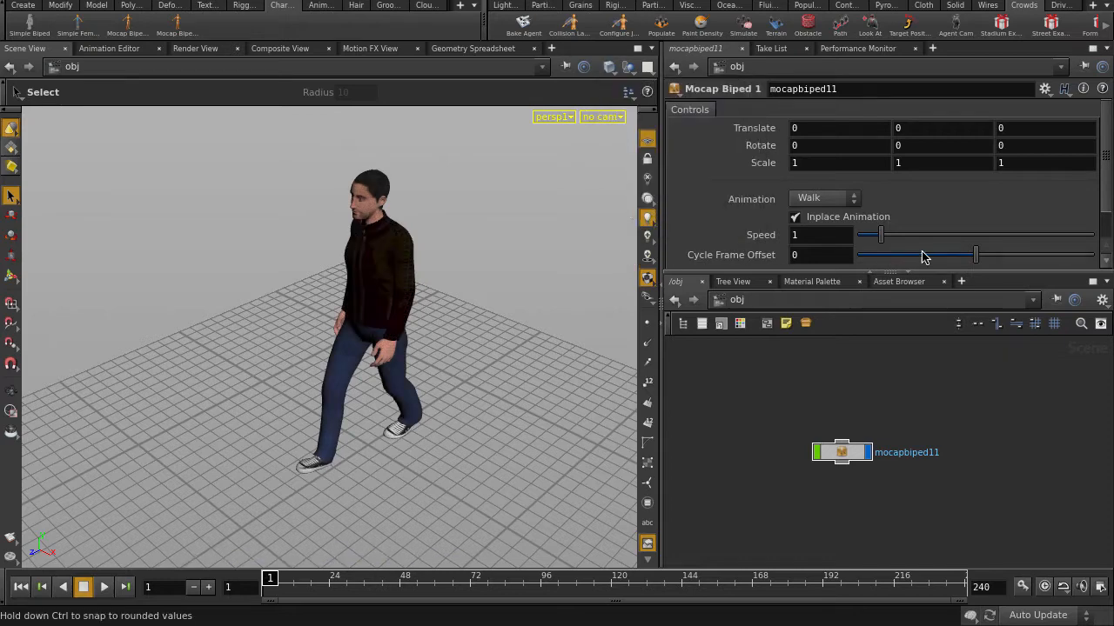
- Set the Mocap Biped 1 Texture slider to variant 2 for the dark-suited look
scroll("down", 3)
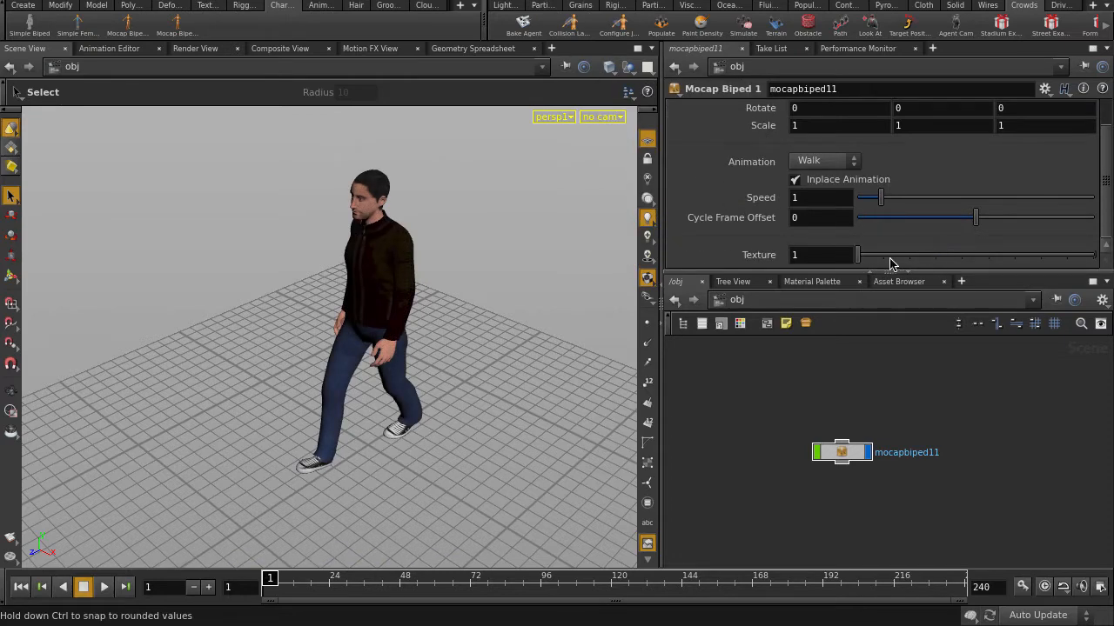
left_click_drag(859, 254, 885, 254)
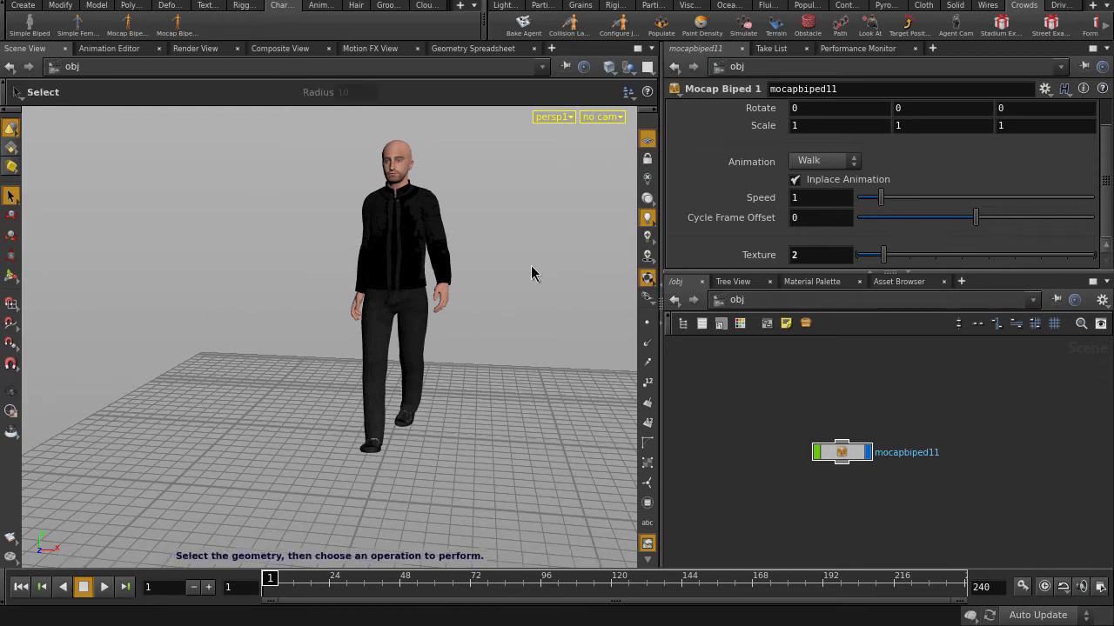
- Bake the biped into a crowd agent with the default name and a 'walk' clip
left_click(522, 26)
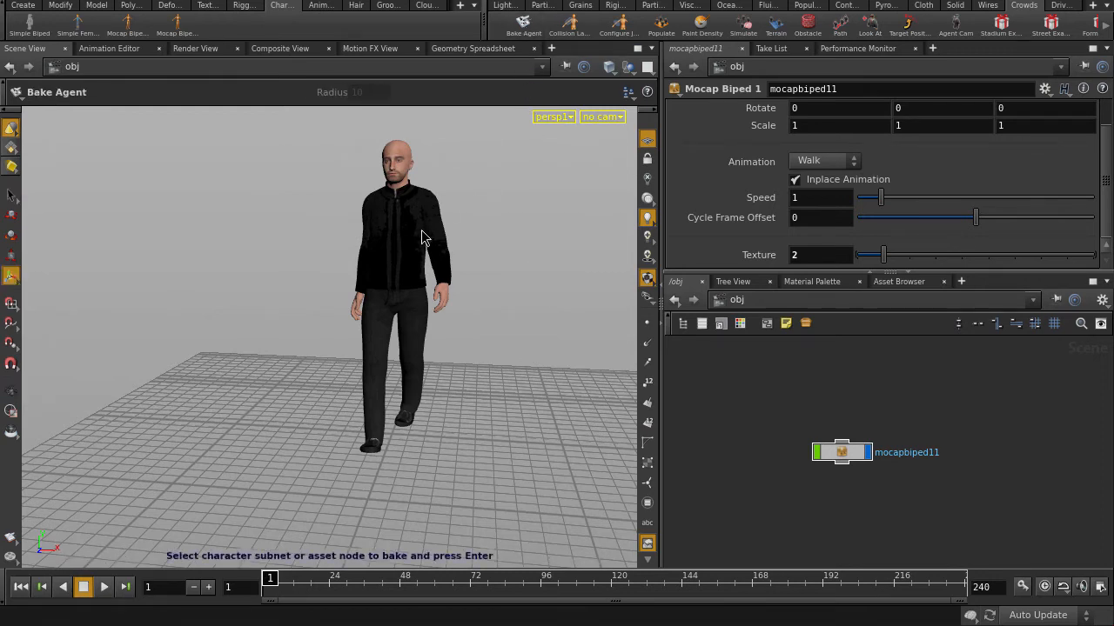
key("Return")
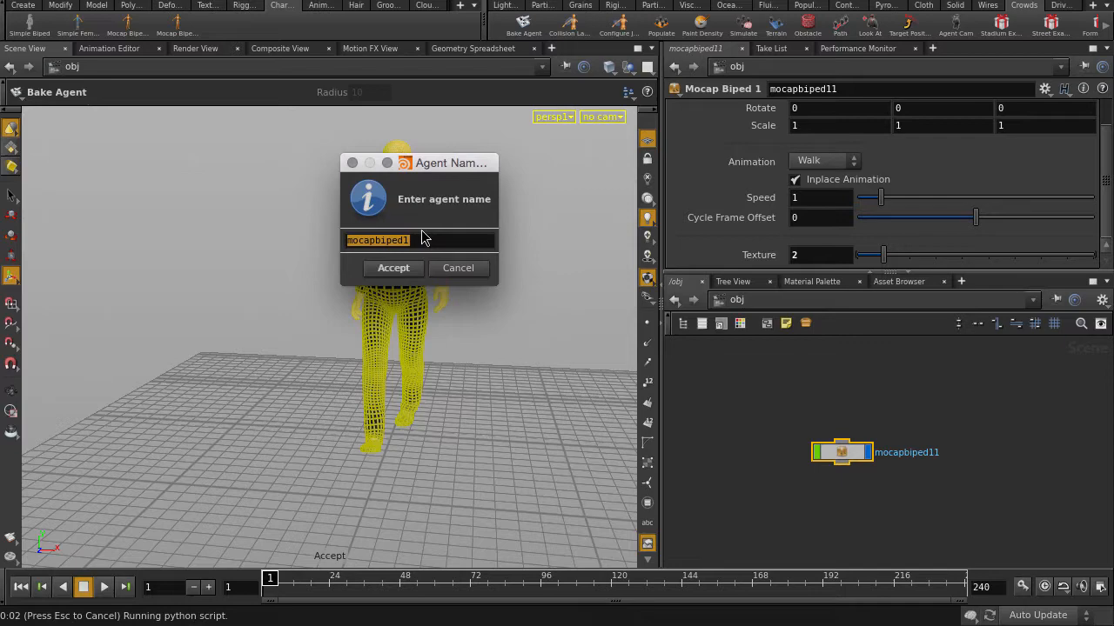
left_click(392, 267)
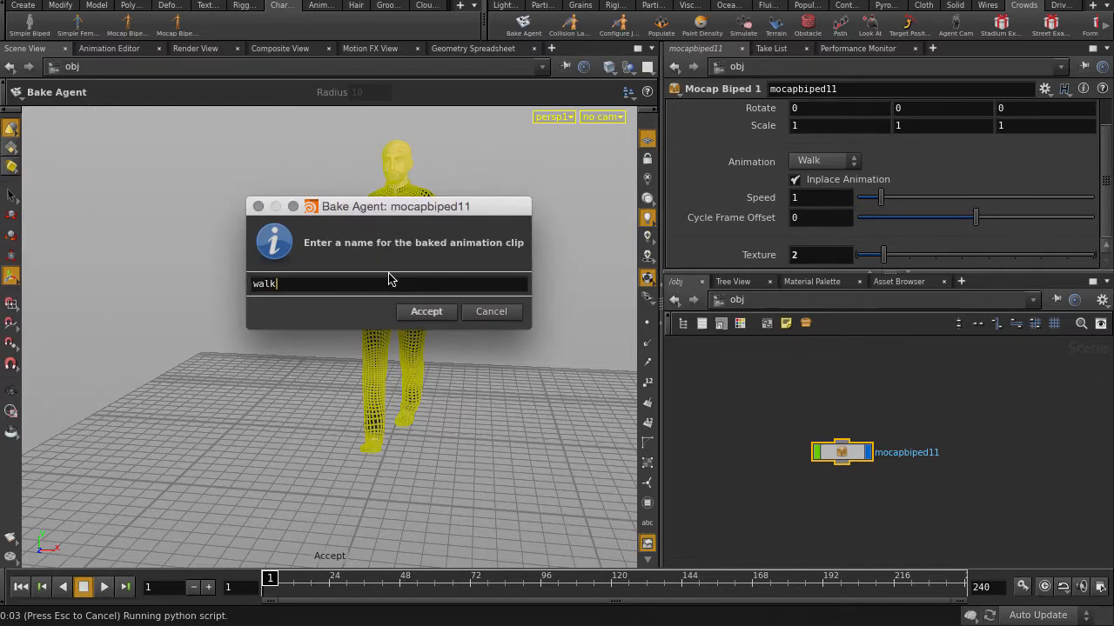
left_click(427, 312)
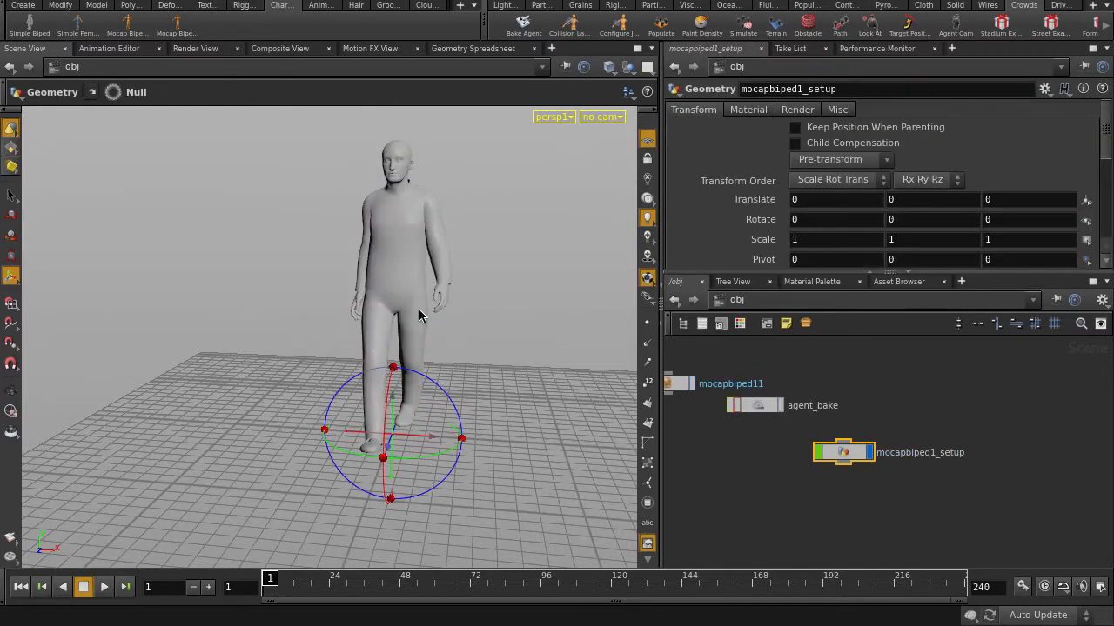
- Add a 15-shape collision layer and rotation limits on 14 joints to the agent
key("l")
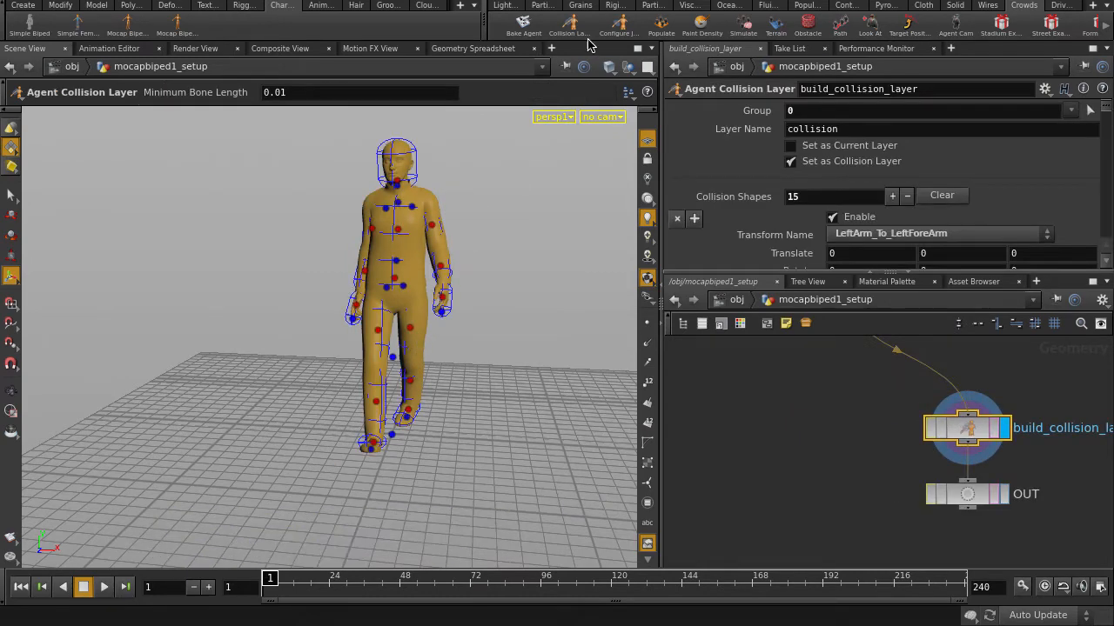
mouse_move(616, 26)
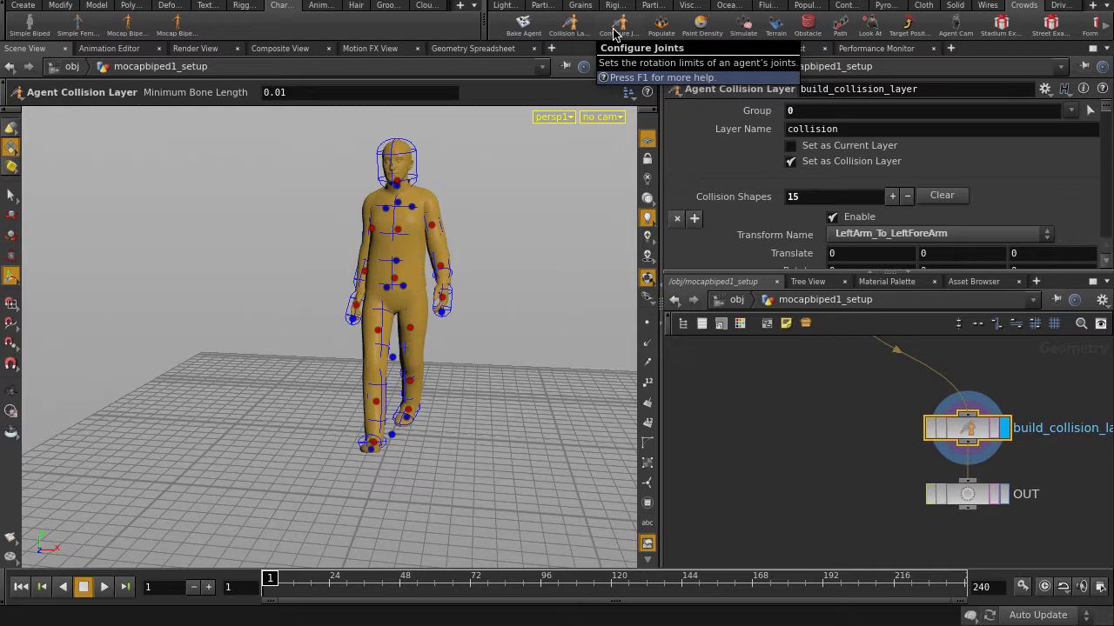
left_click(615, 27)
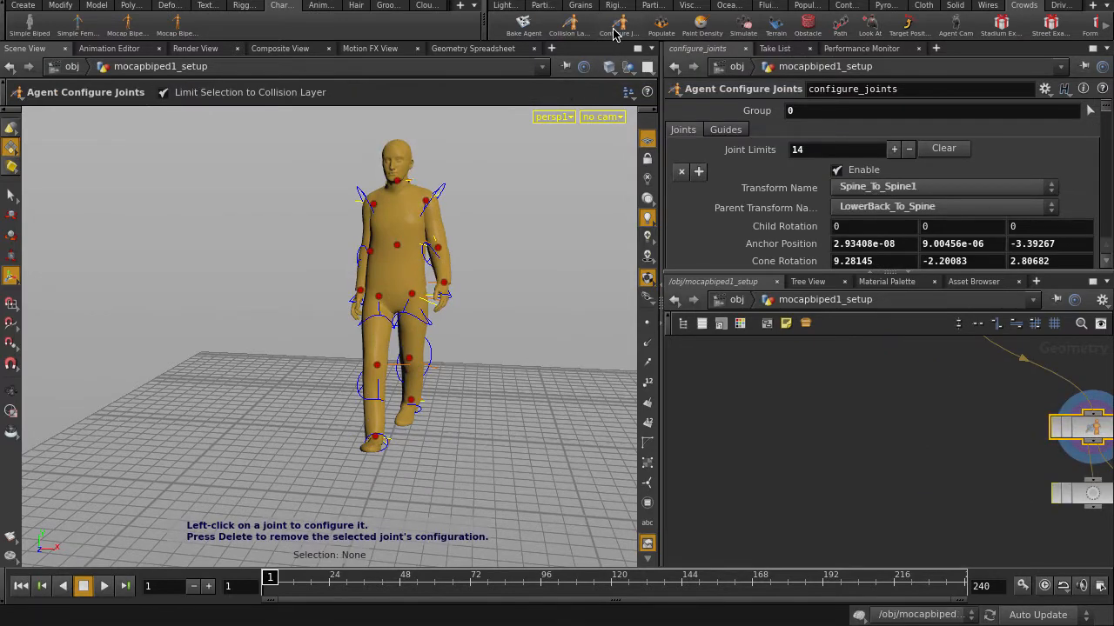
mouse_move(541, 153)
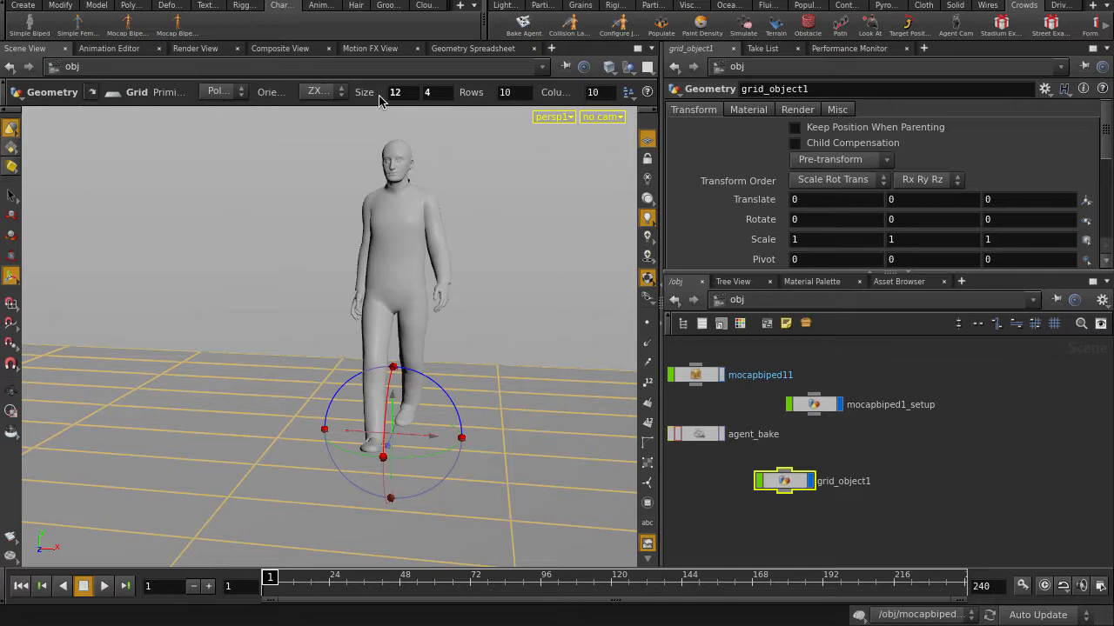
- Size the ground grid object to 12 by 4
left_click(12, 196)
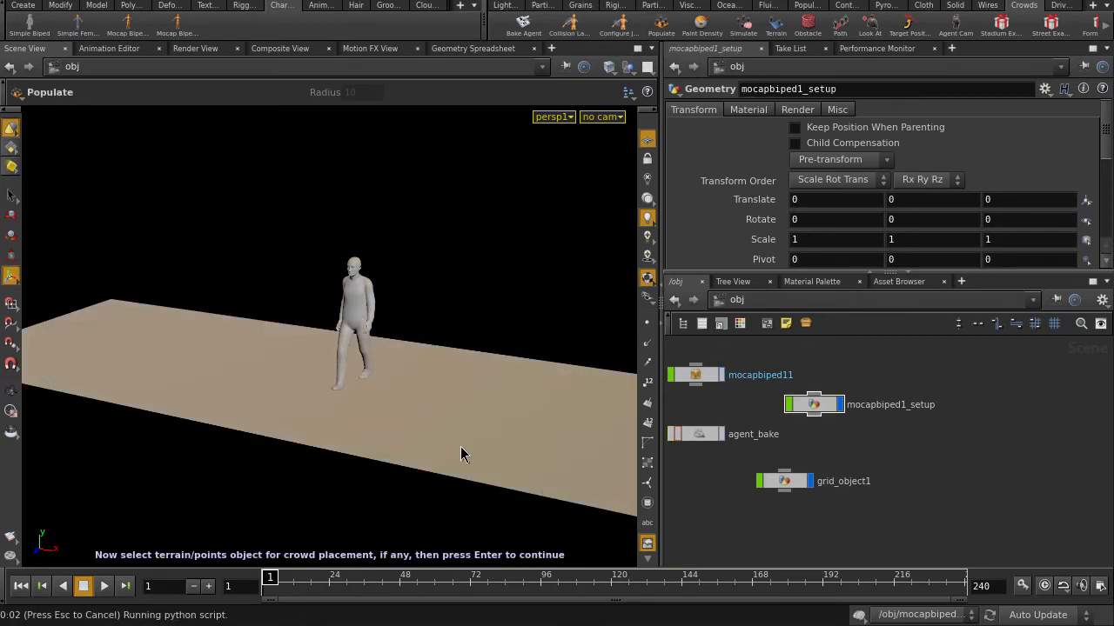
- Populate the ground grid, setting Number of Agents to 60
key("Return")
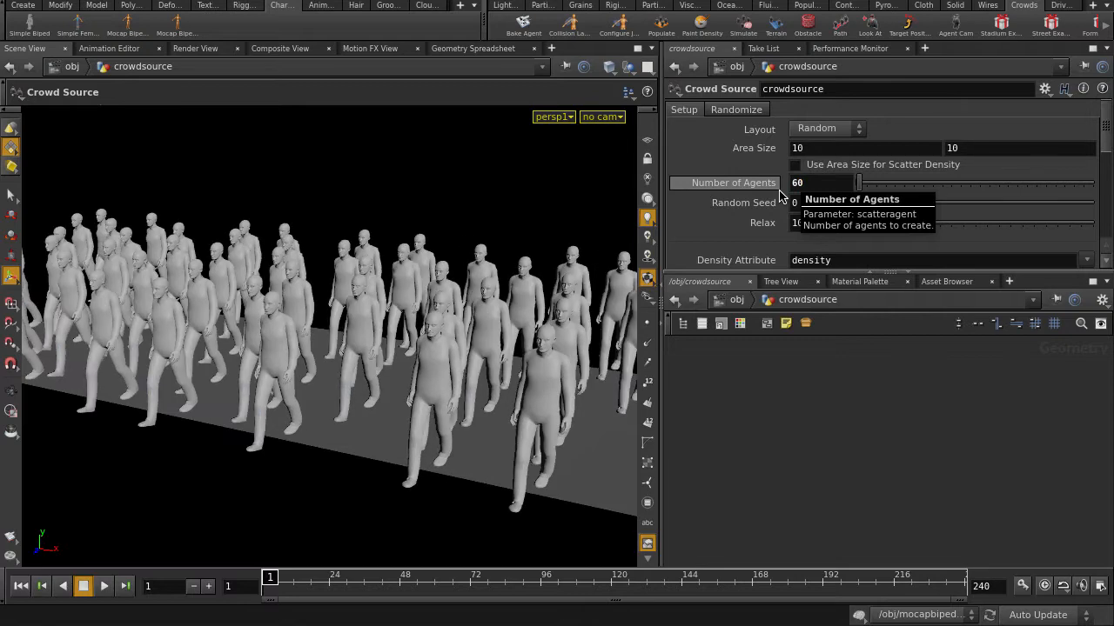
left_click_drag(861, 203, 896, 203)
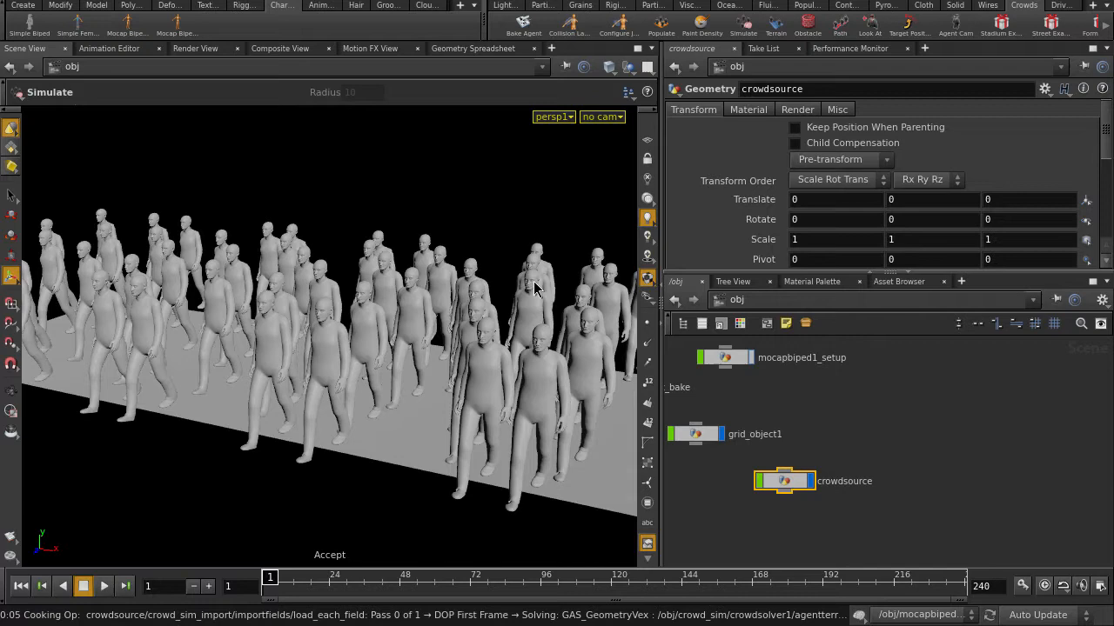
- Create the crowd_sim network and open crowdsource's Material operator chooser
left_click(918, 430)
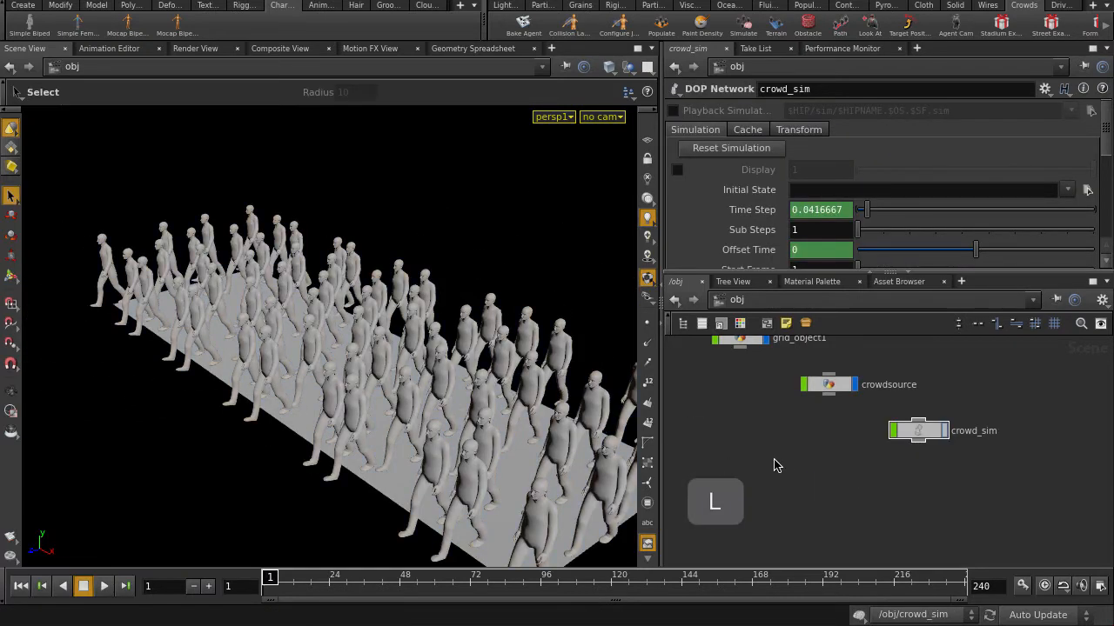
left_click(918, 467)
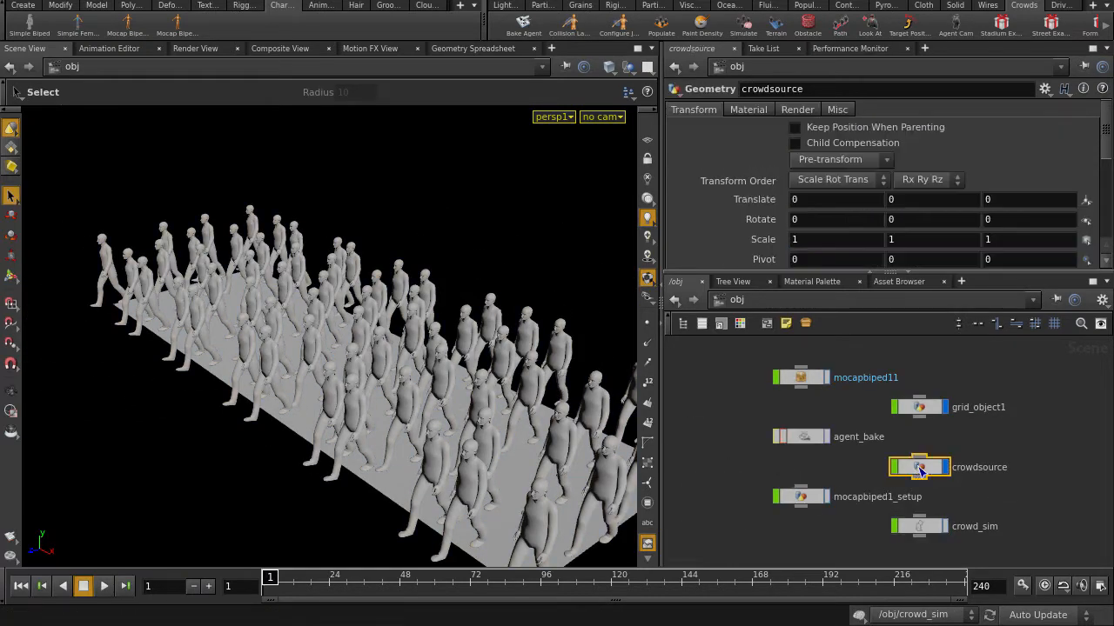
left_click(747, 109)
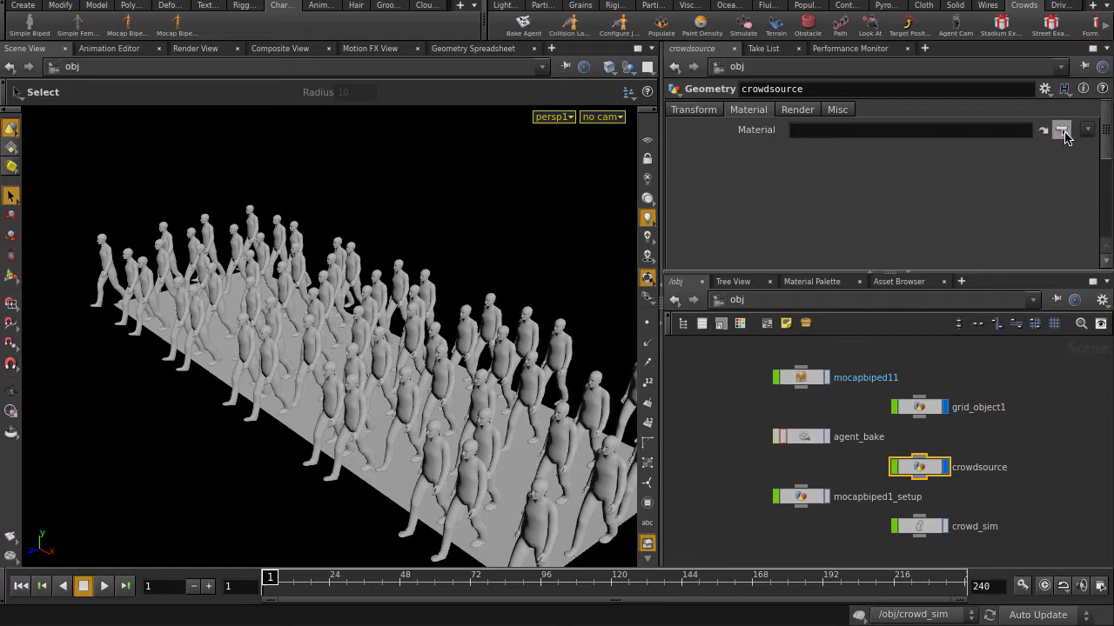
left_click(1061, 129)
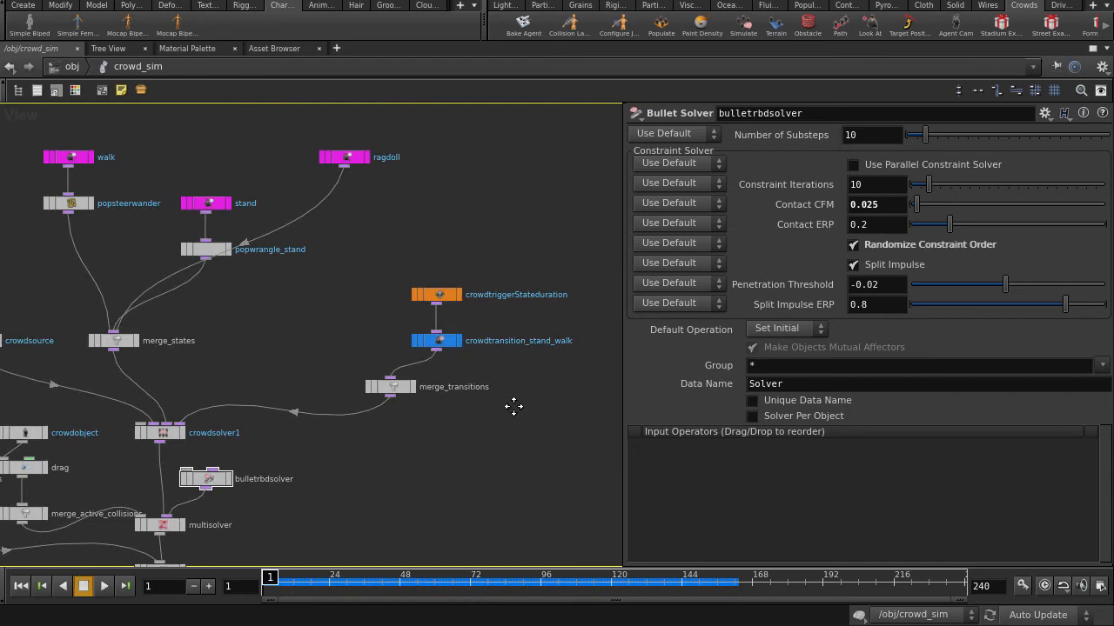
- Review the stand-to-walk transition (0.25 s, offset 3) and its state-duration trigger
scroll("down", 3)
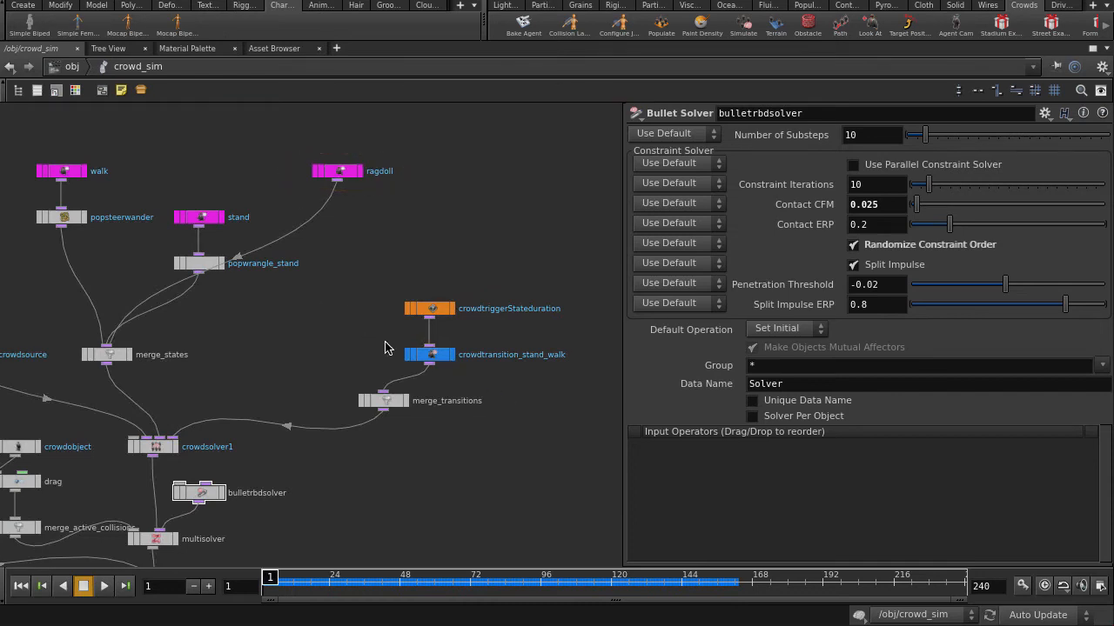
left_click(429, 354)
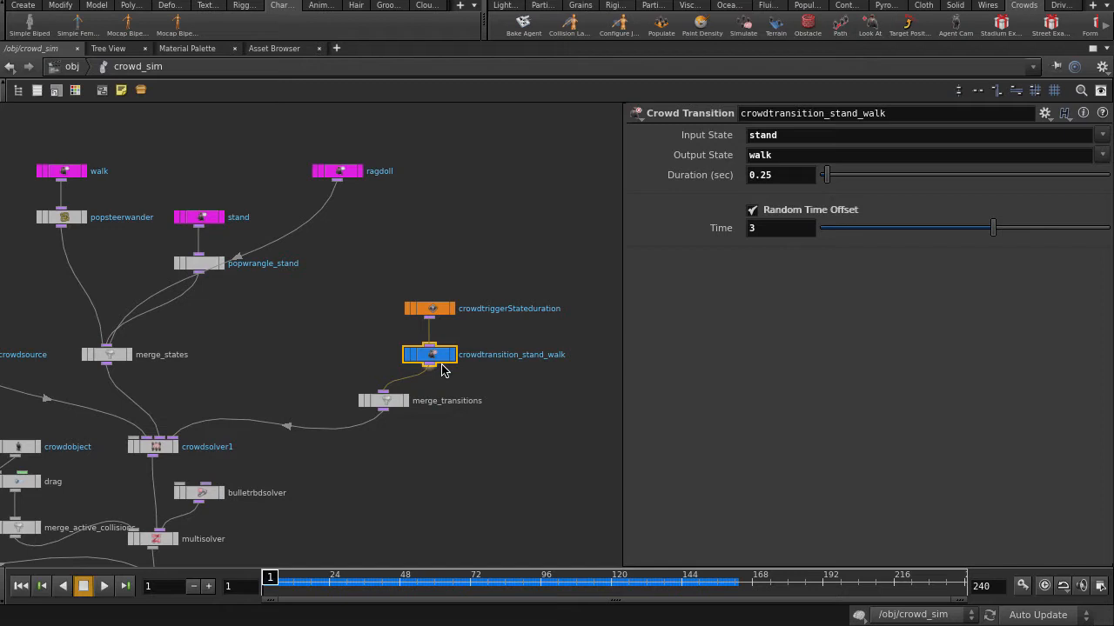
left_click(429, 307)
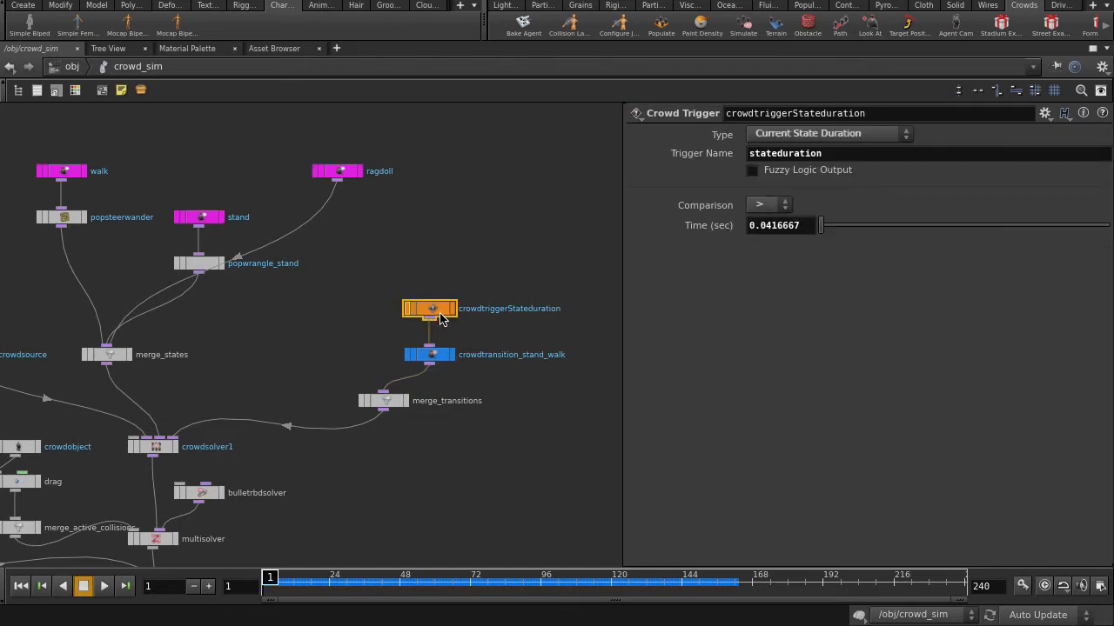
left_click(429, 354)
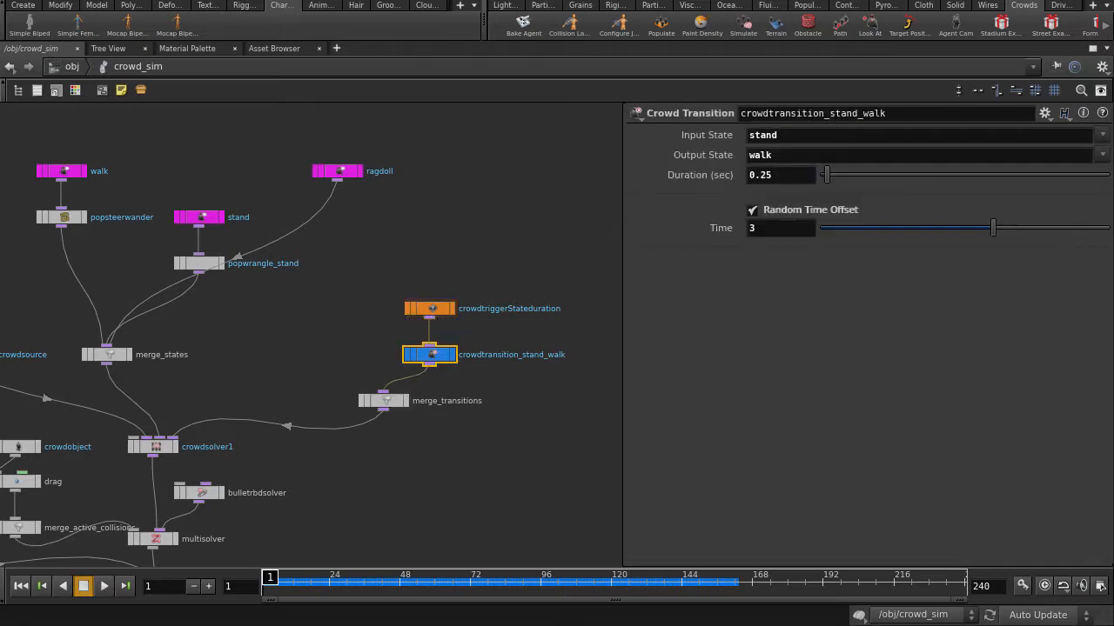
- Play the sim, change the transition's output state to ragdoll, and rewind
key("ctrl+b")
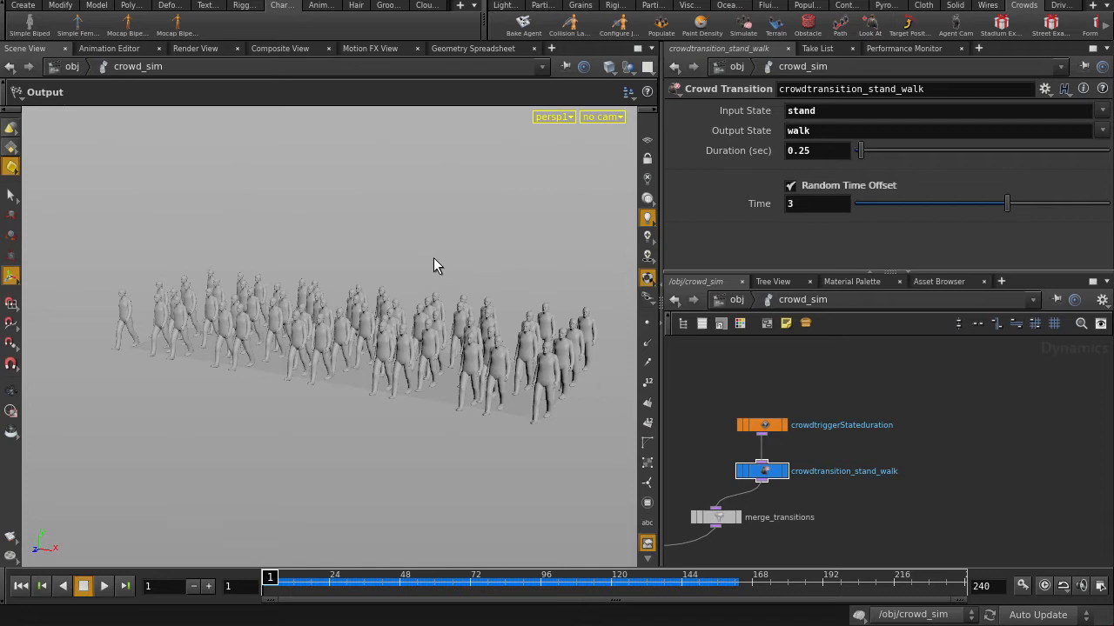
left_click(103, 586)
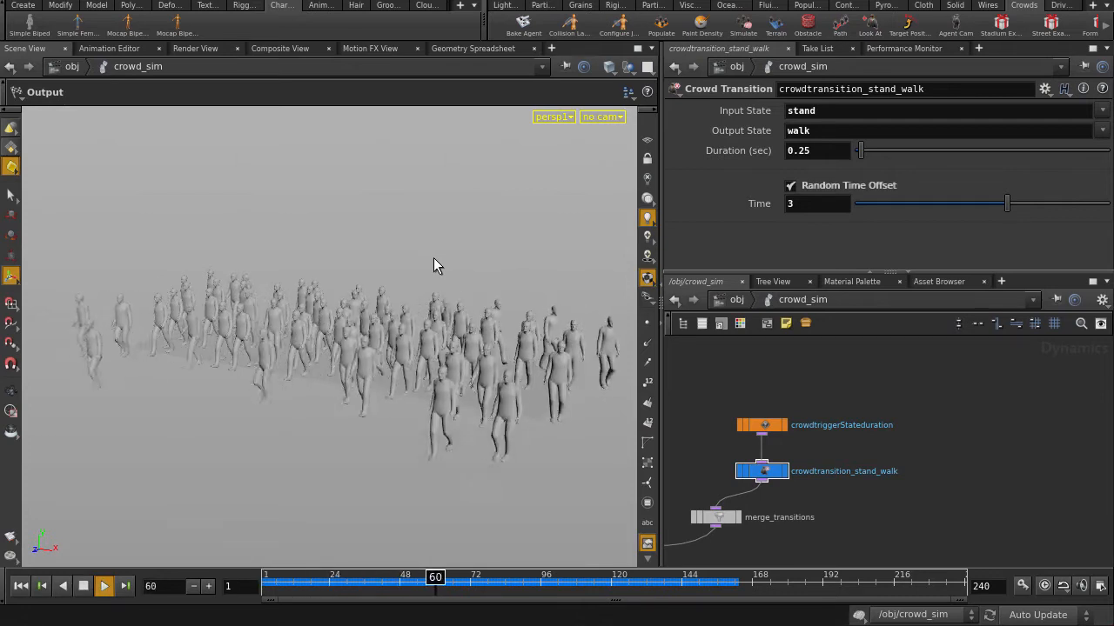
left_click(102, 586)
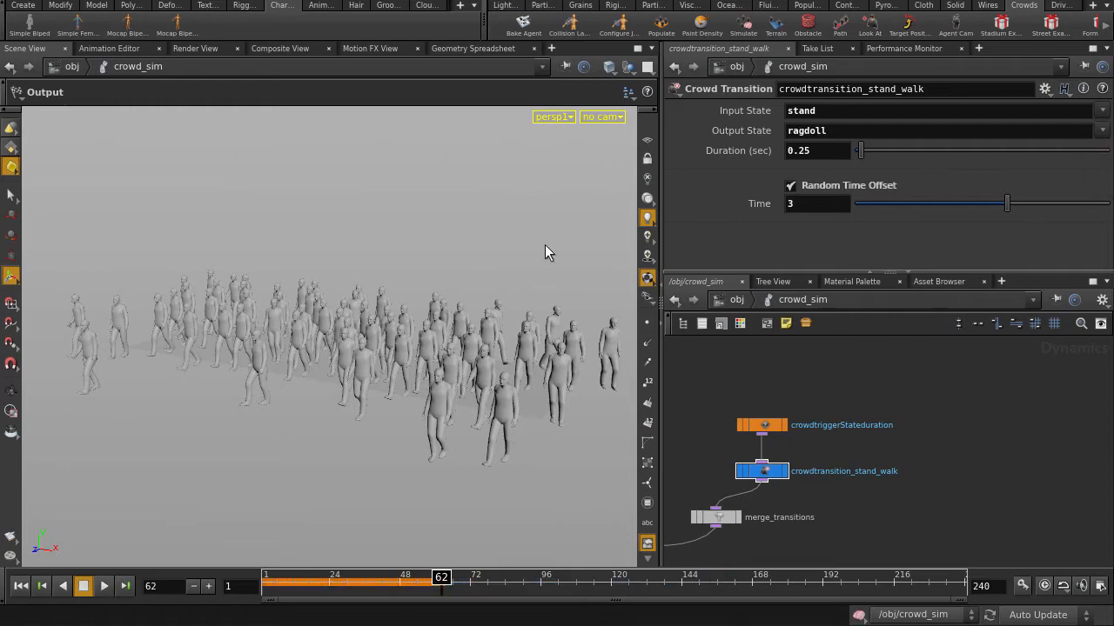
left_click(269, 575)
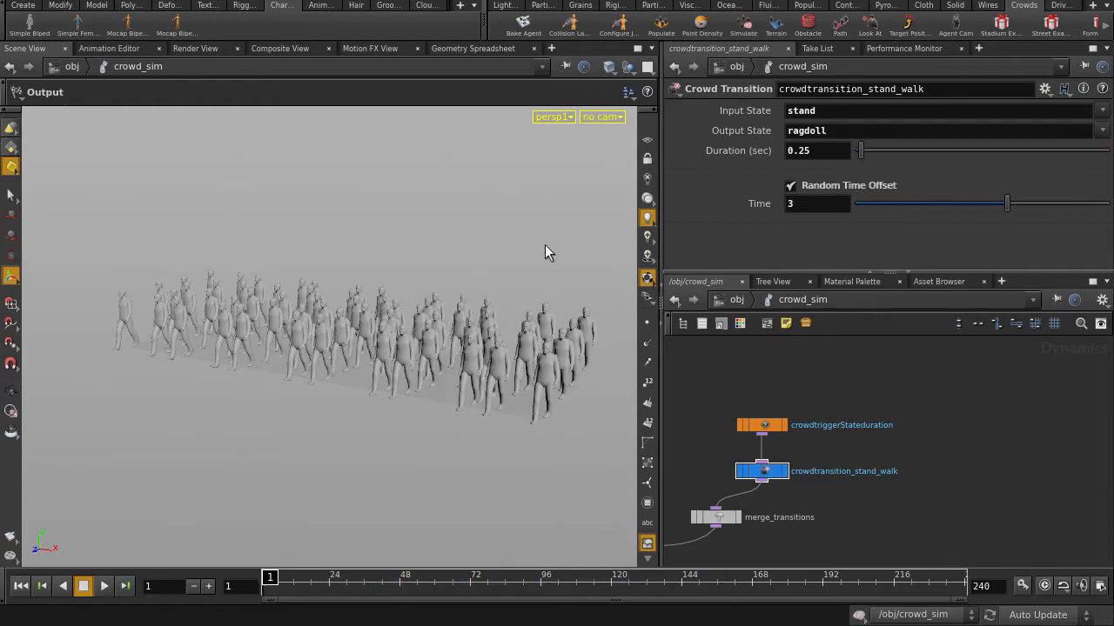
mouse_move(420, 272)
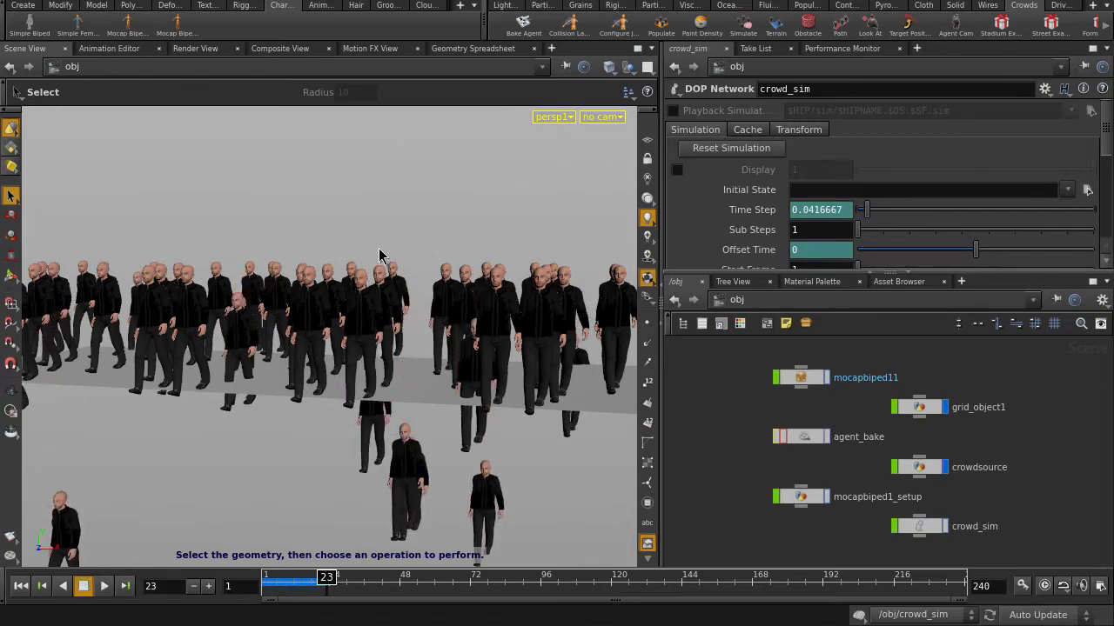
- Add groundplane_object1 from the Rigid Bodies shelf and reselect crowd_sim
left_click(20, 585)
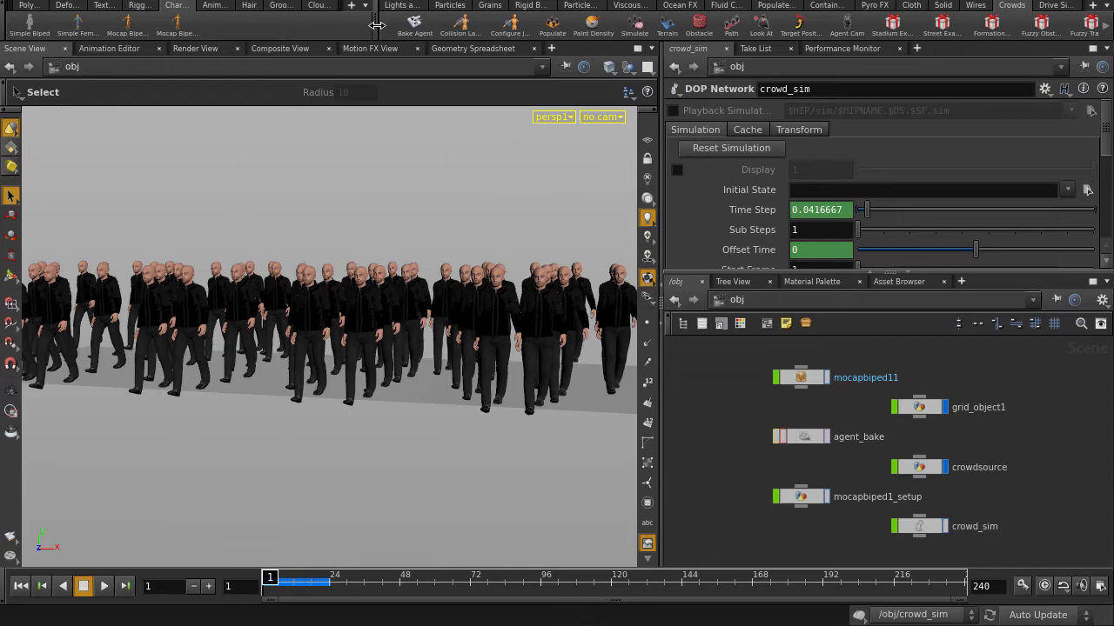
left_click(556, 24)
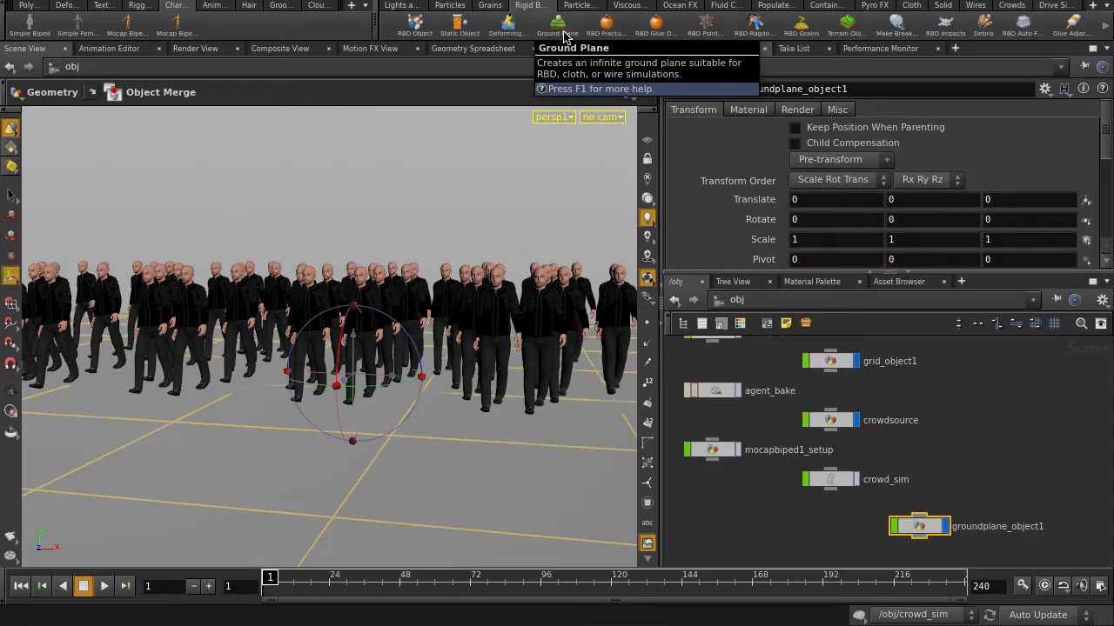
left_click(103, 585)
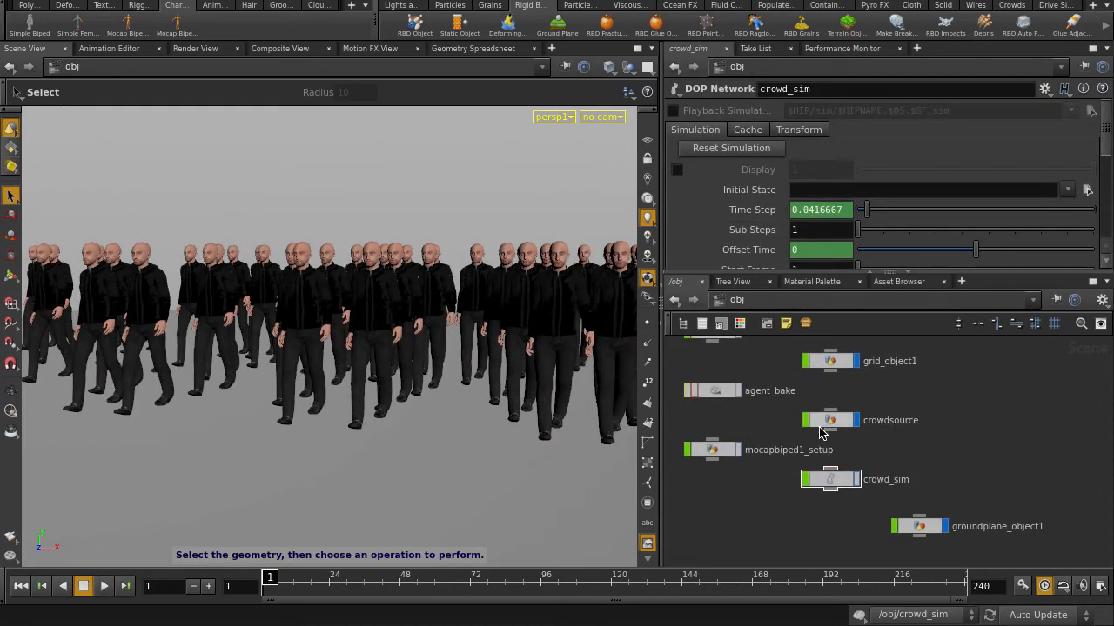
- Check crowdsource's internals, return to /obj, and play the ragdoll simulation
double_click(829, 420)
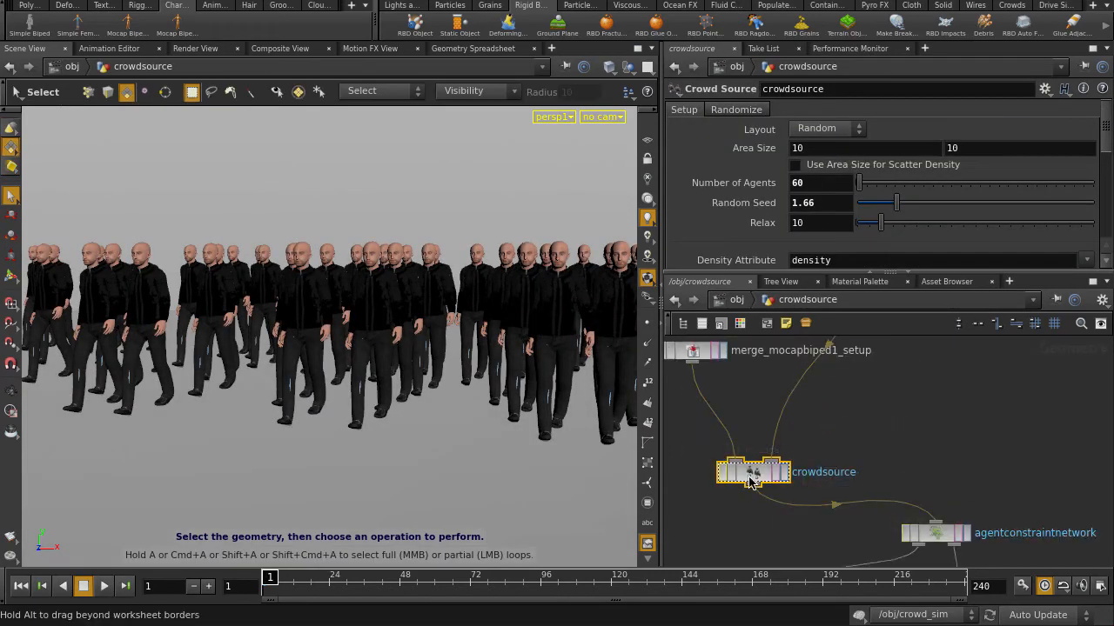
scroll("down", 3)
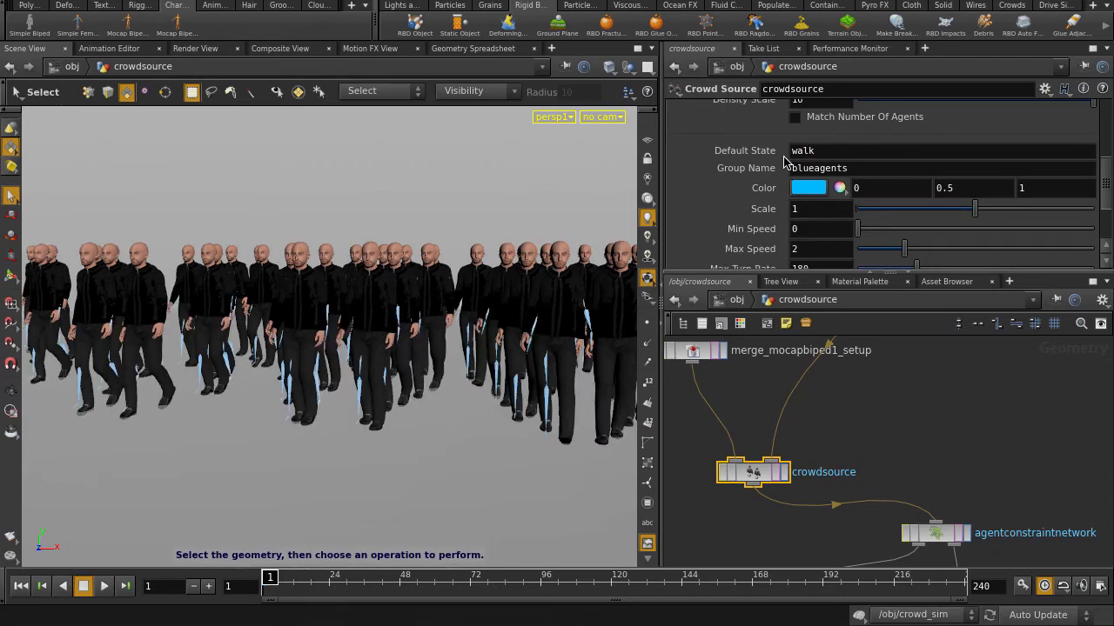
key("u")
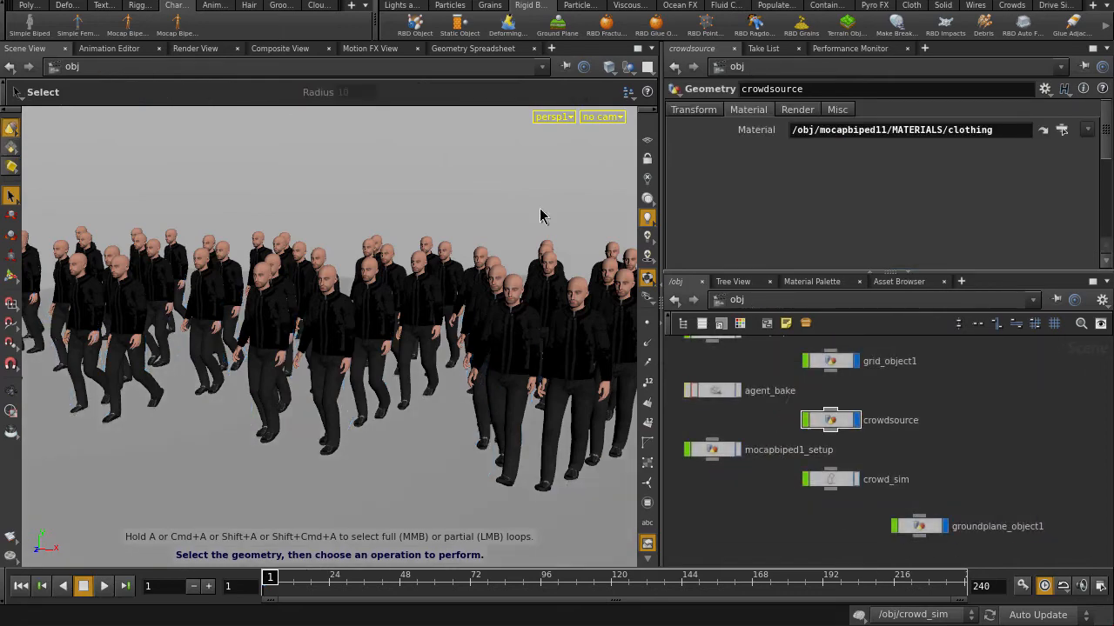
left_click(103, 586)
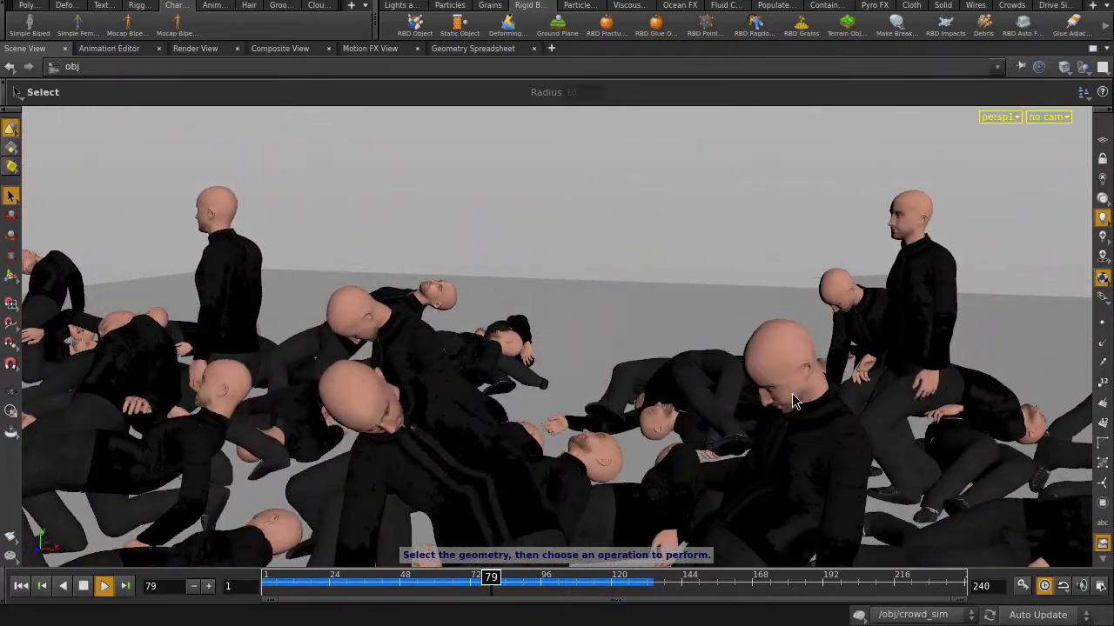
left_click(103, 585)
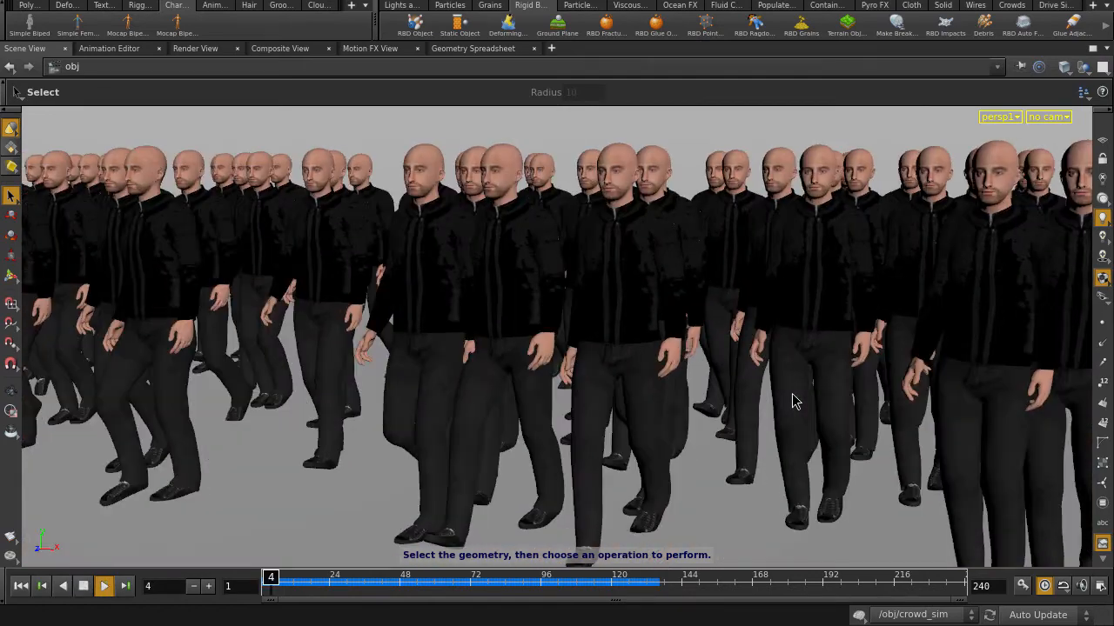
left_click(104, 585)
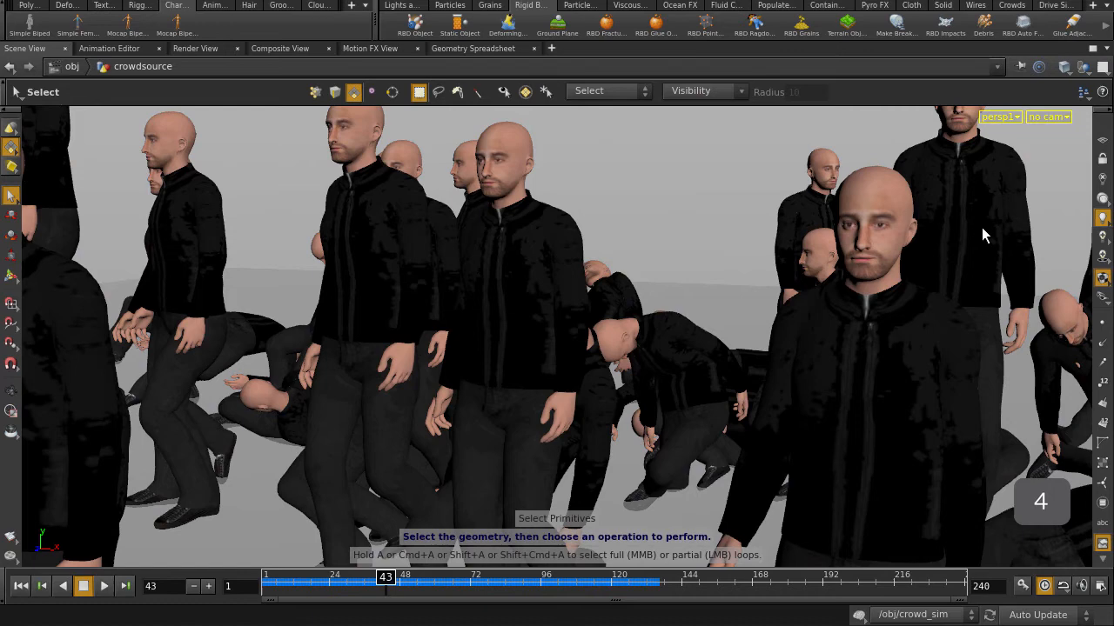
key("Delete")
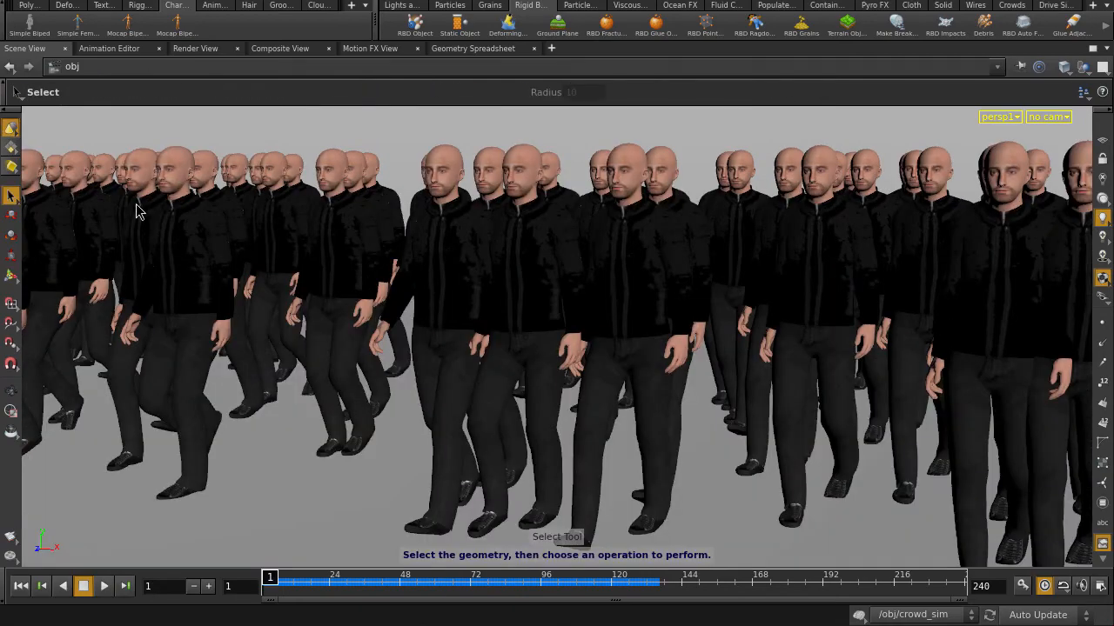
left_click(103, 585)
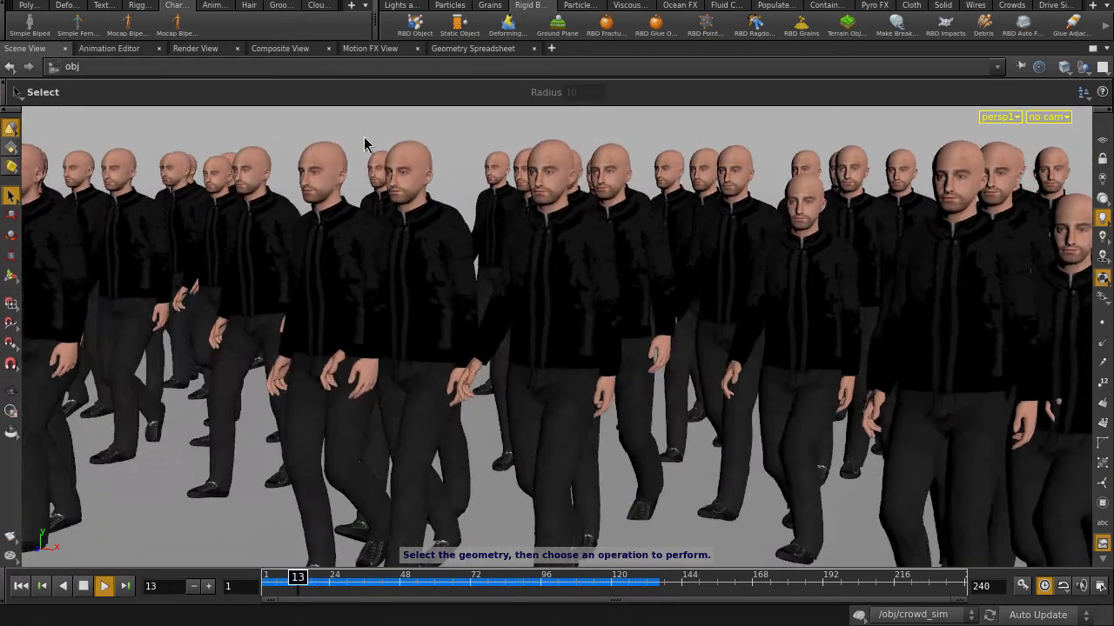